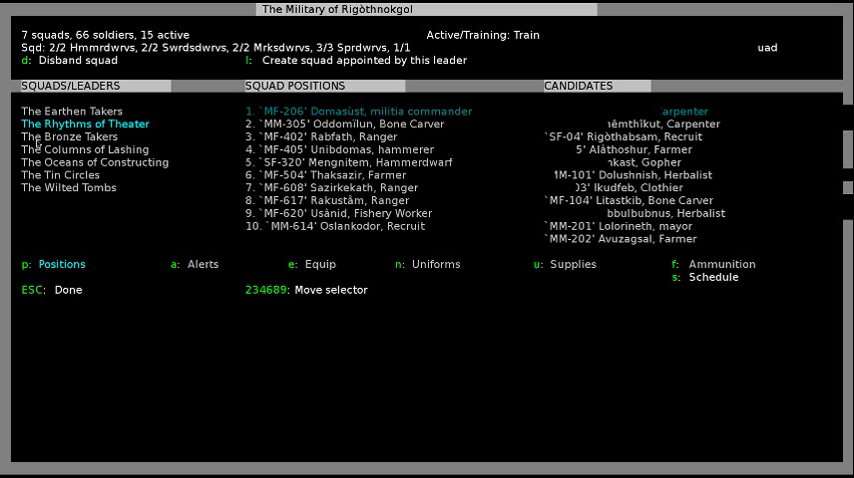
Select The Earthen Takers in the squad list to show its ten assigned dwarves
left_click(70, 111)
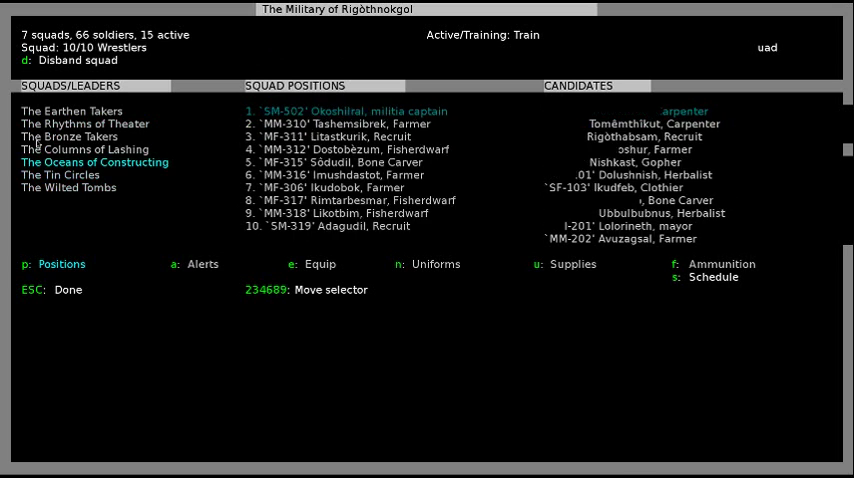
left_click(72, 111)
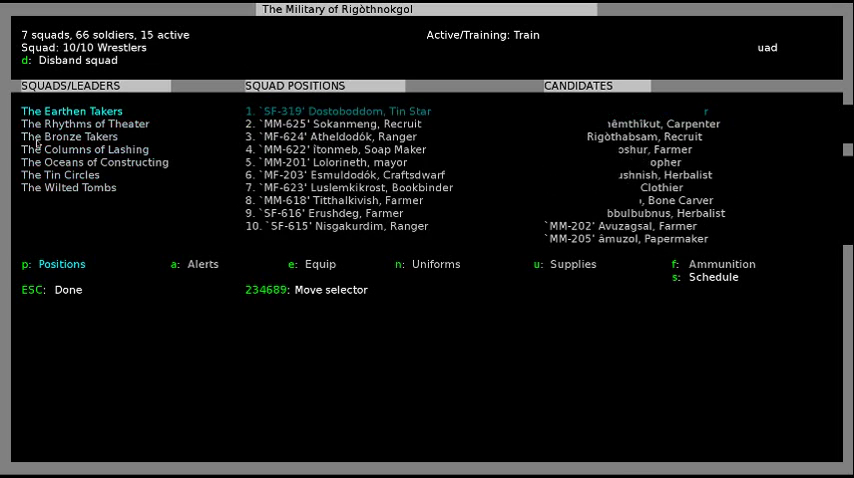